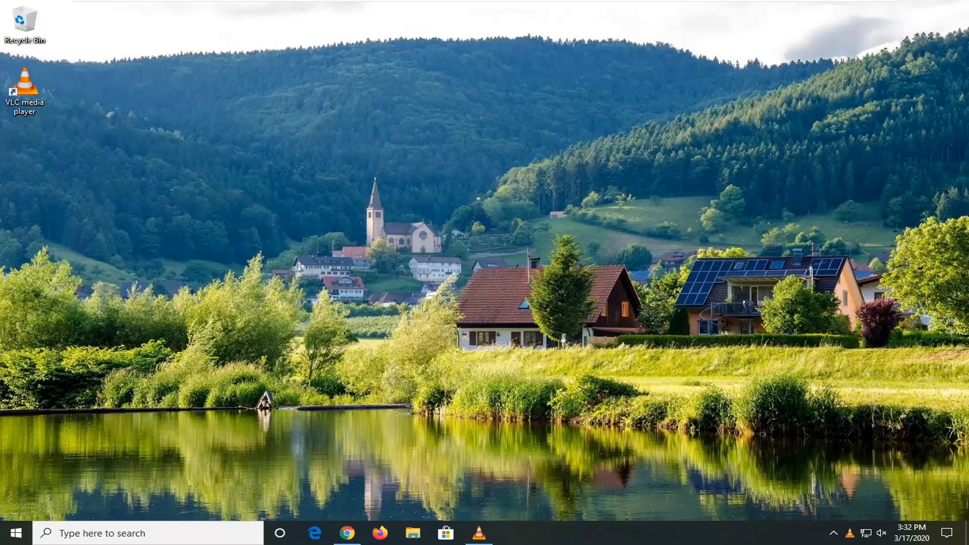
mouse_move(655, 541)
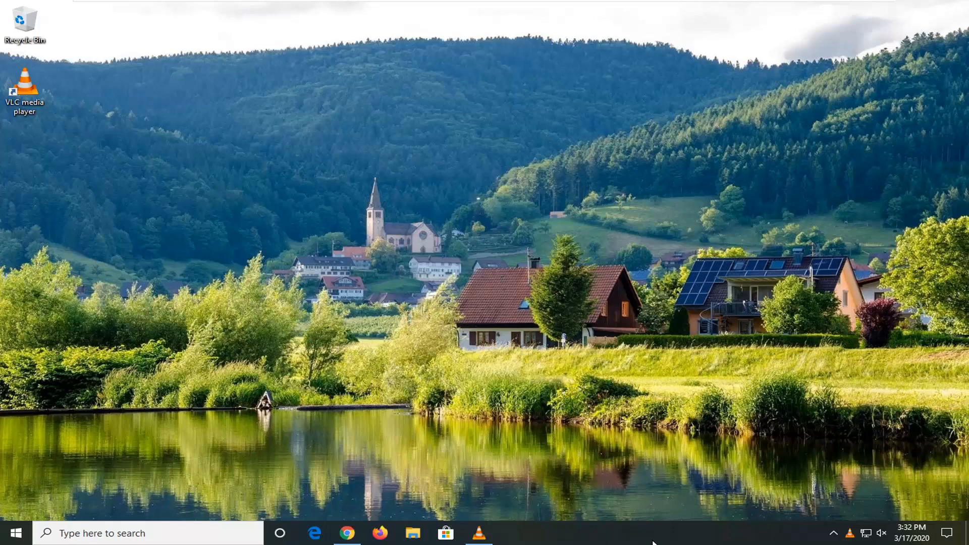
Step: Launch Task Manager from the taskbar's right-click menu
right_click(655, 533)
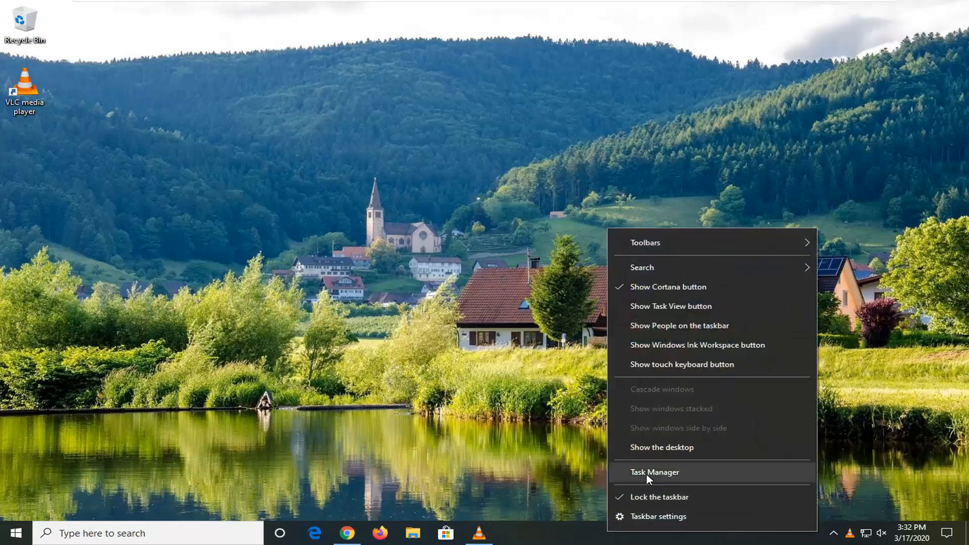
left_click(655, 472)
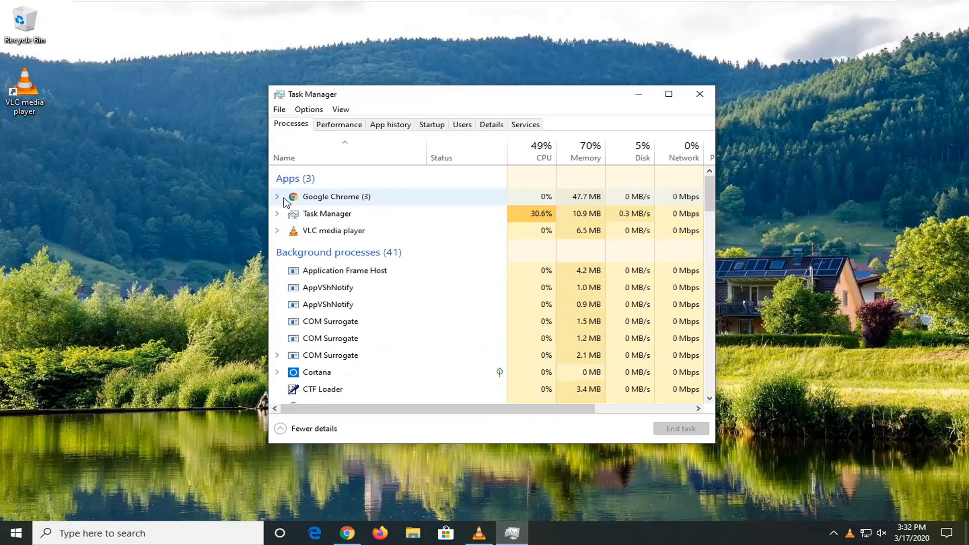
Step: End the VLC media player task under Apps and close Task Manager
left_click(333, 230)
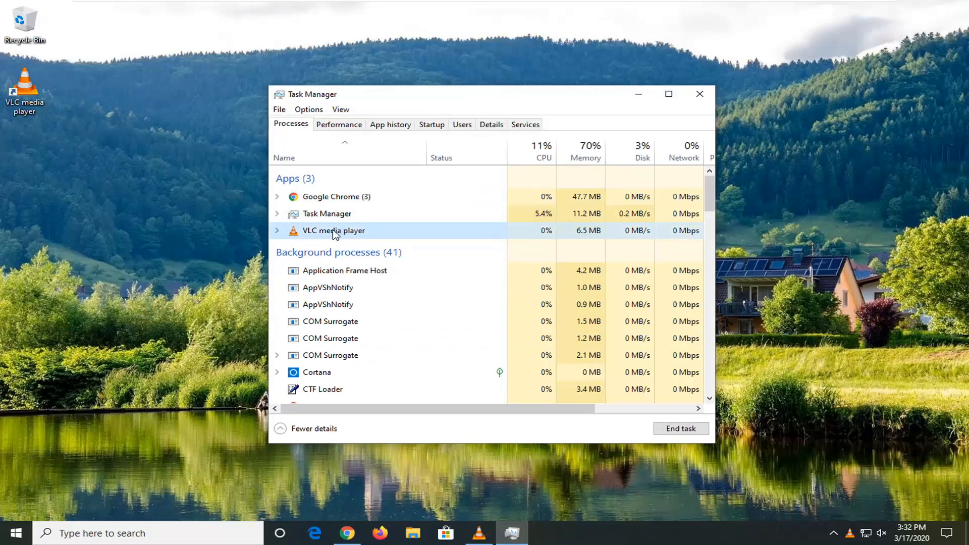
left_click(680, 428)
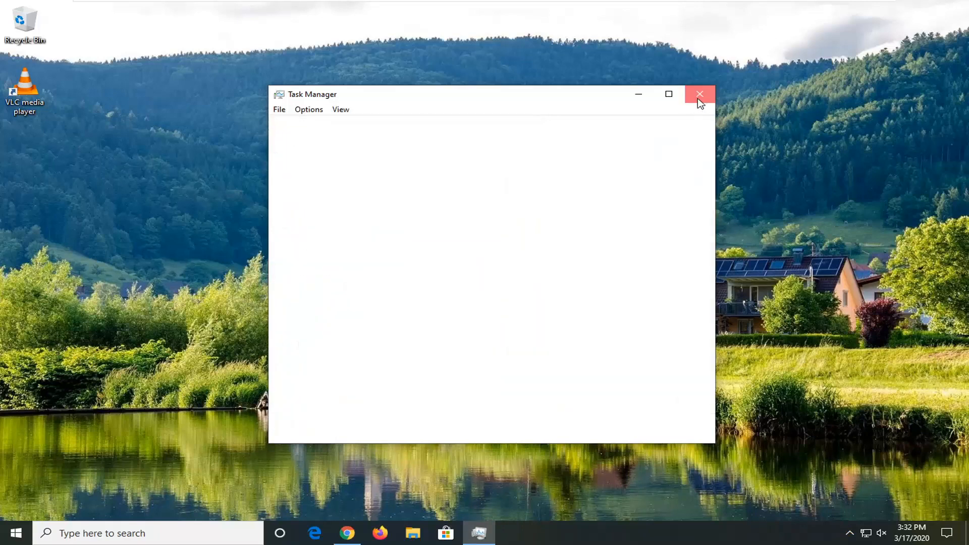
left_click(699, 94)
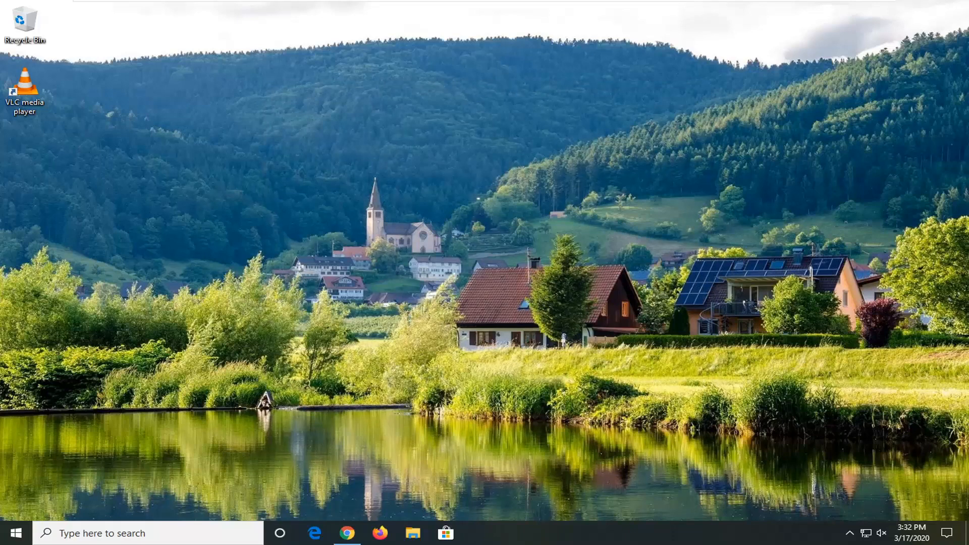
mouse_move(5, 57)
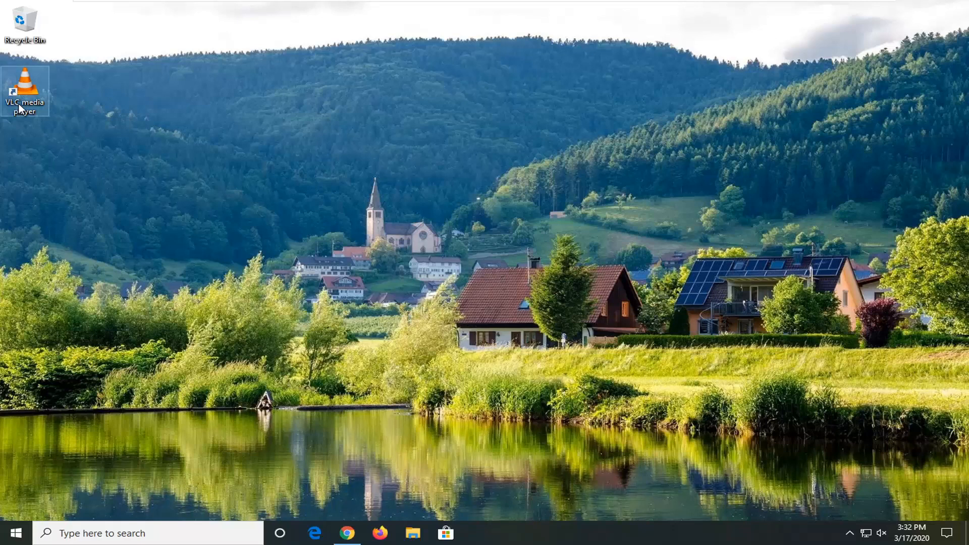
mouse_move(29, 99)
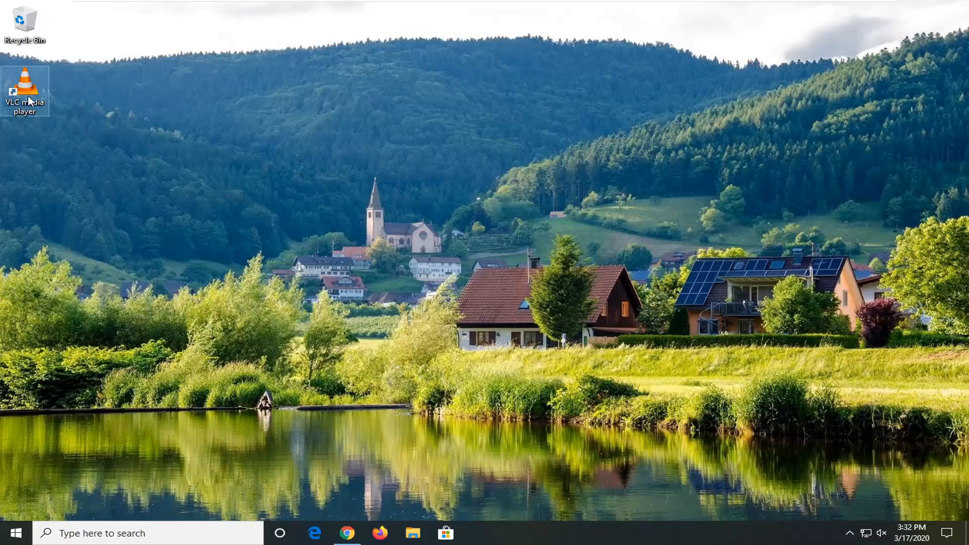
Step: Start VLC media player again using its desktop shortcut icon
double_click(24, 87)
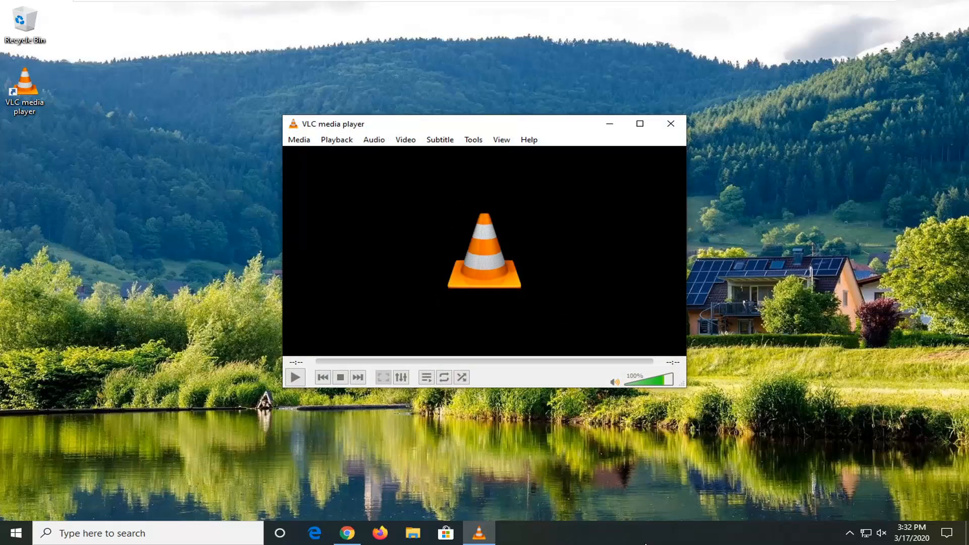
mouse_move(690, 158)
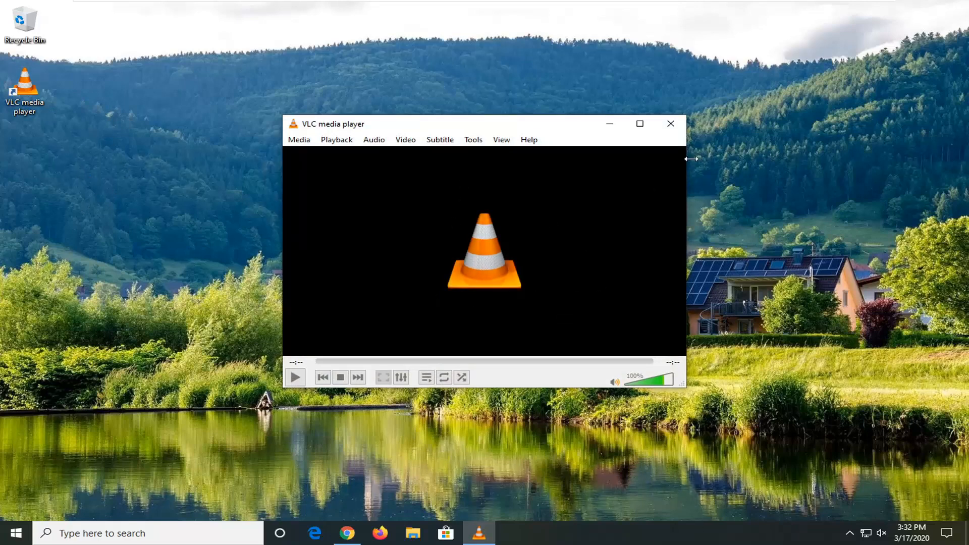
Step: Close the relaunched VLC media player window
left_click(669, 124)
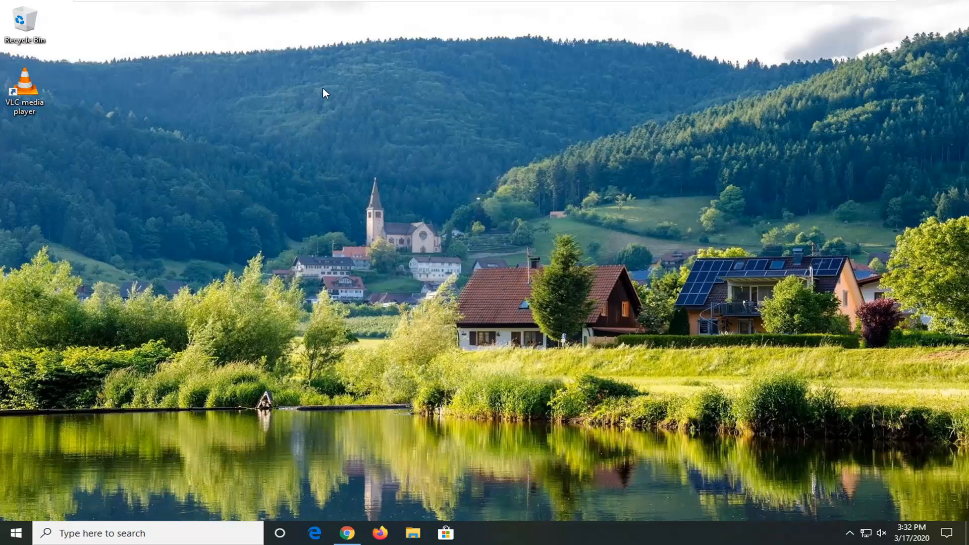